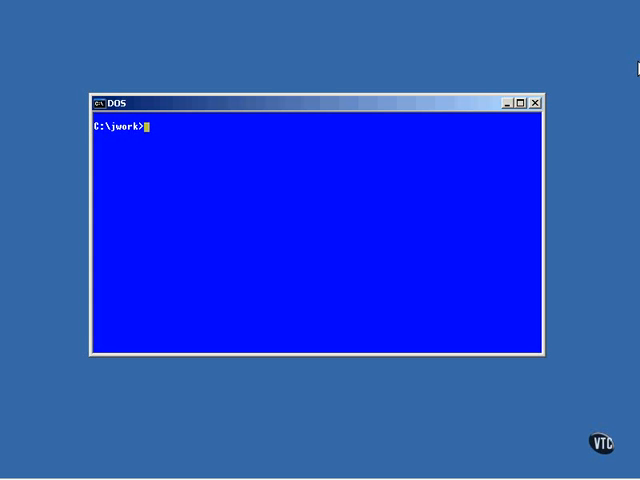
text(vi QuadCu)
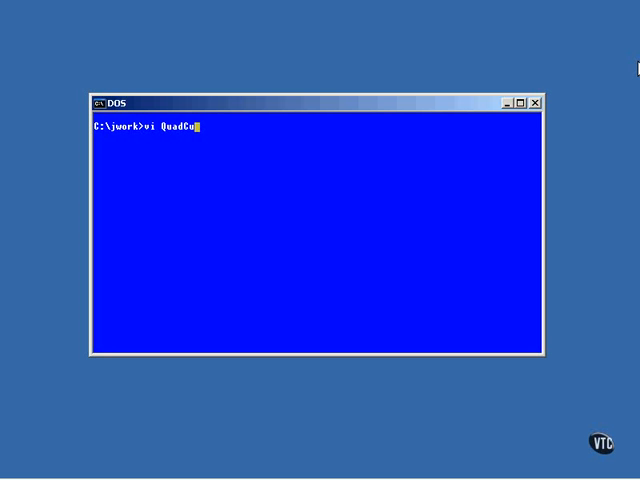
text(rve2C)
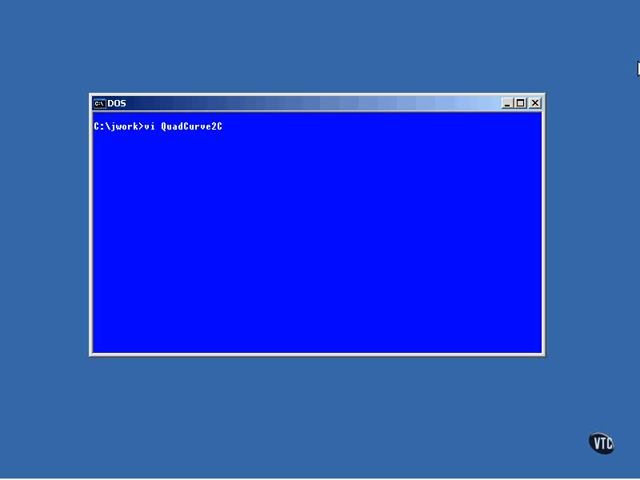
text(anvas.java)
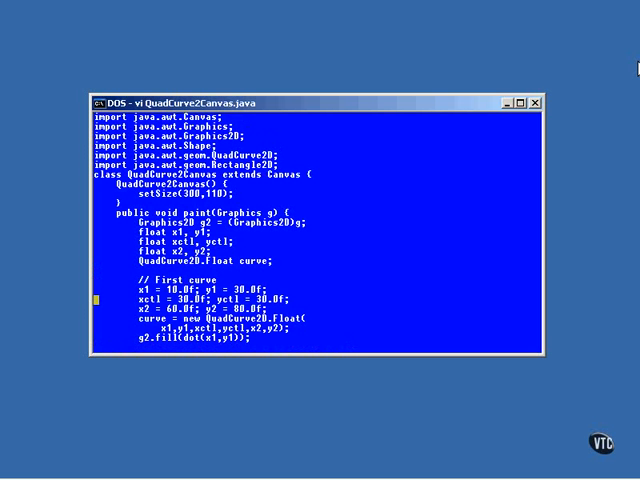
scroll(down, 3)
text(java)
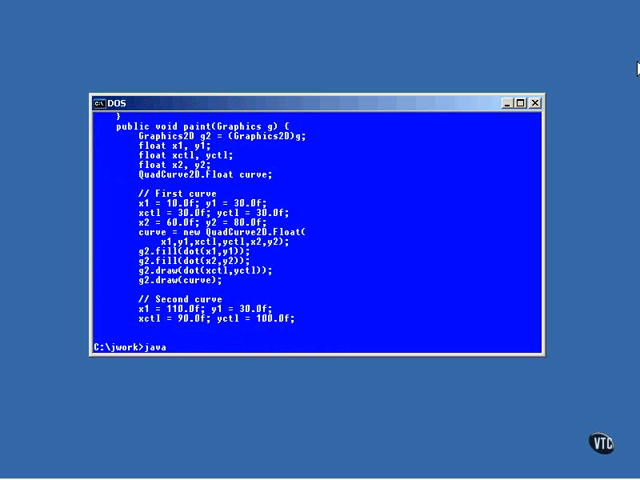
text(QuadC)
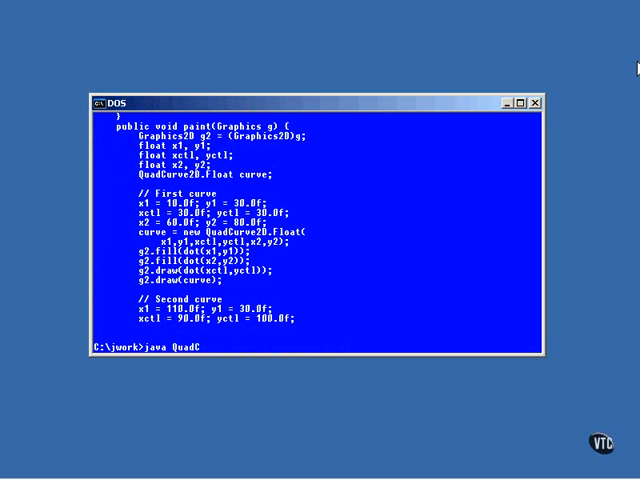